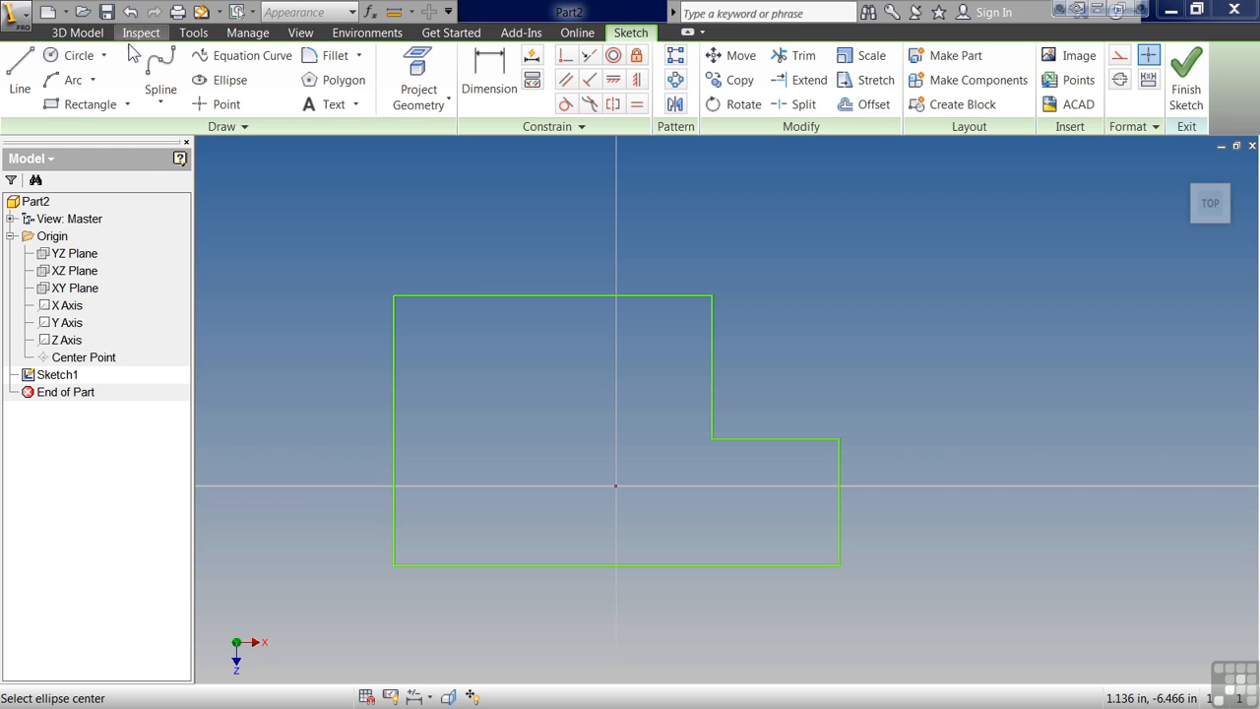
# - Start a center-point circle with its center in the profile's upper-left area
pyautogui.click(104, 54)
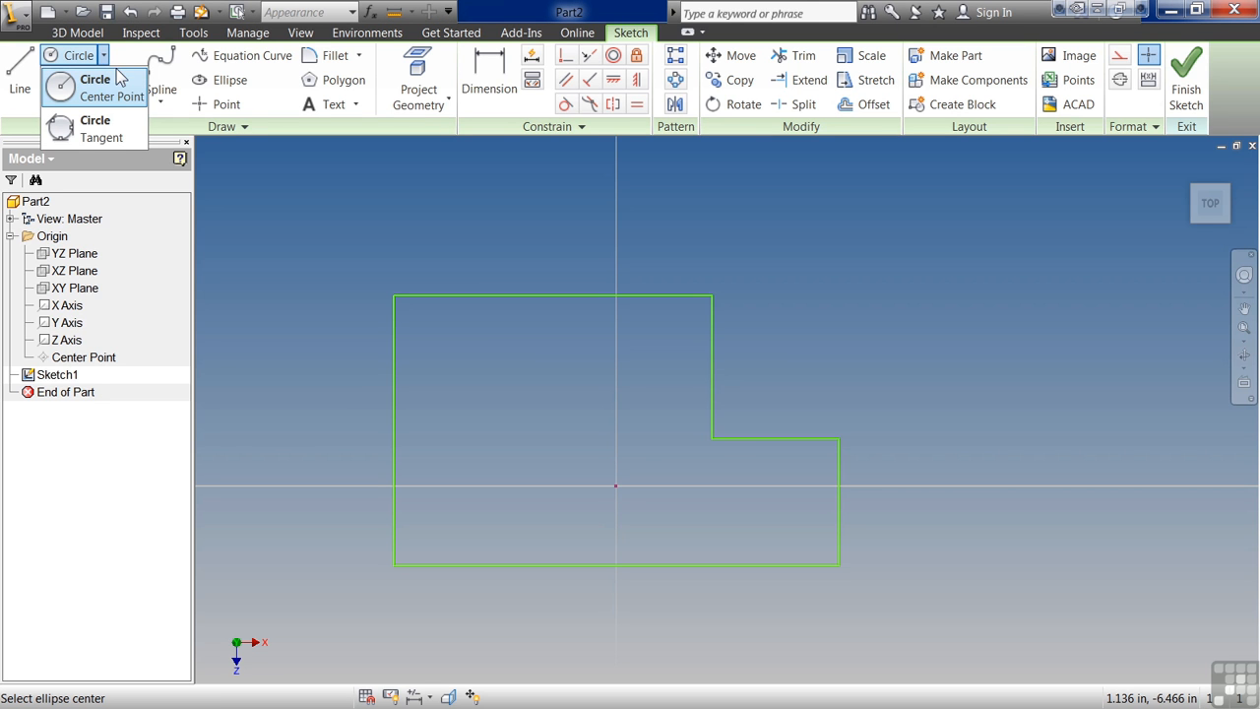
pyautogui.moveTo(95, 87)
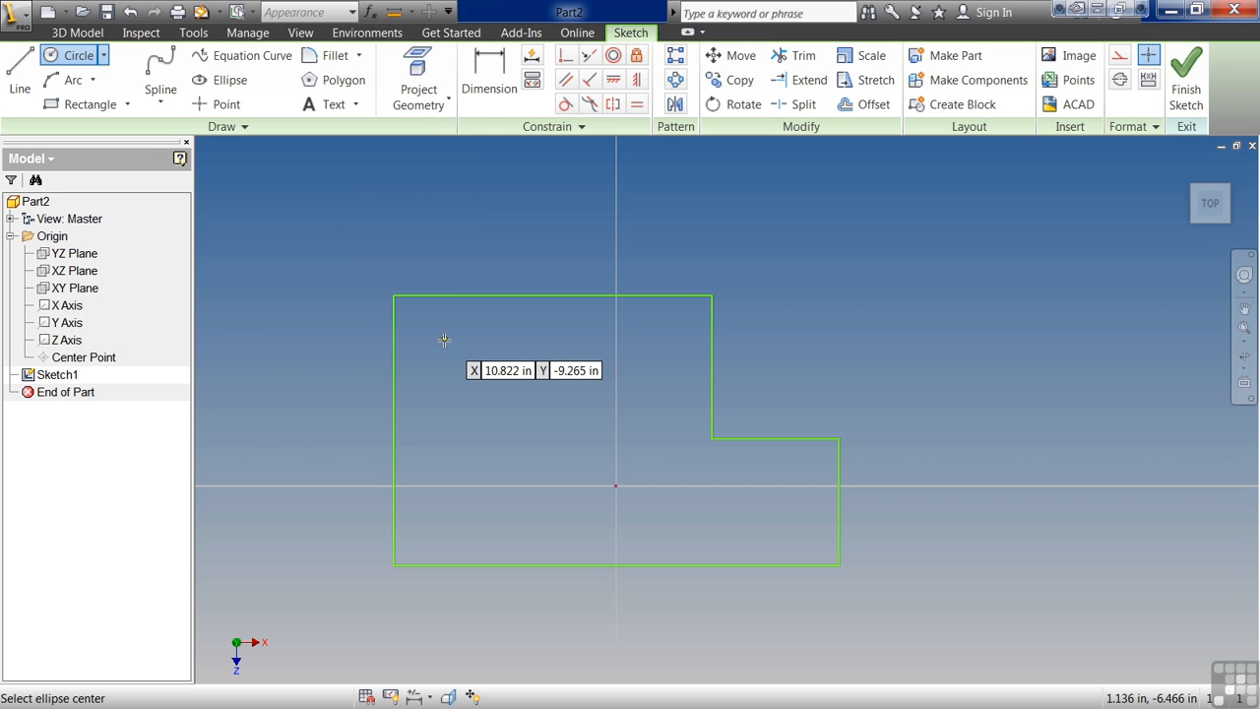
pyautogui.click(444, 340)
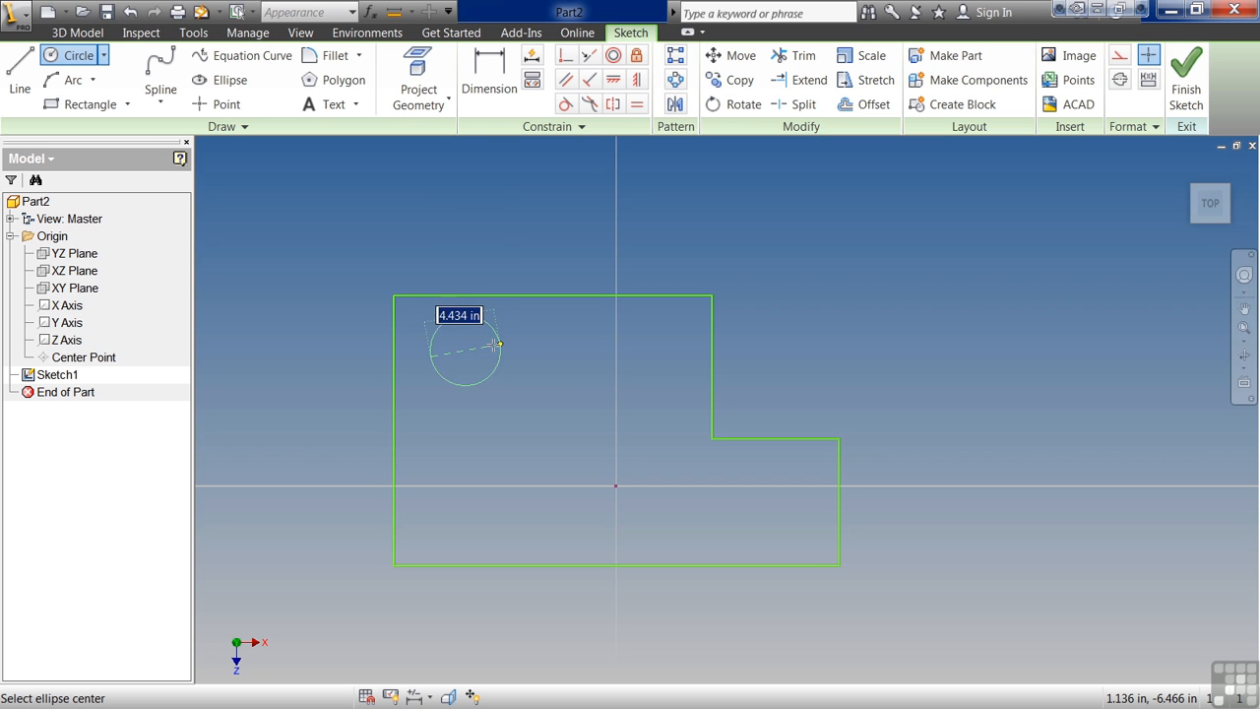
pyautogui.moveTo(512, 353)
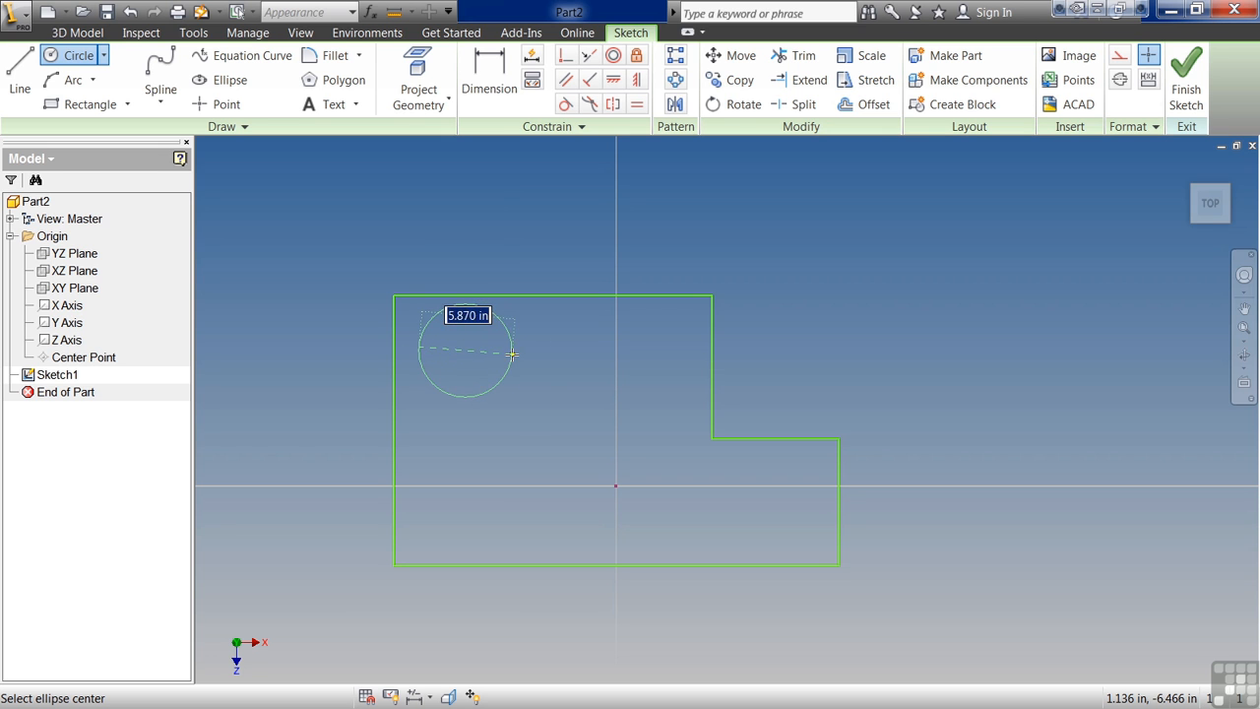
pyautogui.moveTo(504, 378)
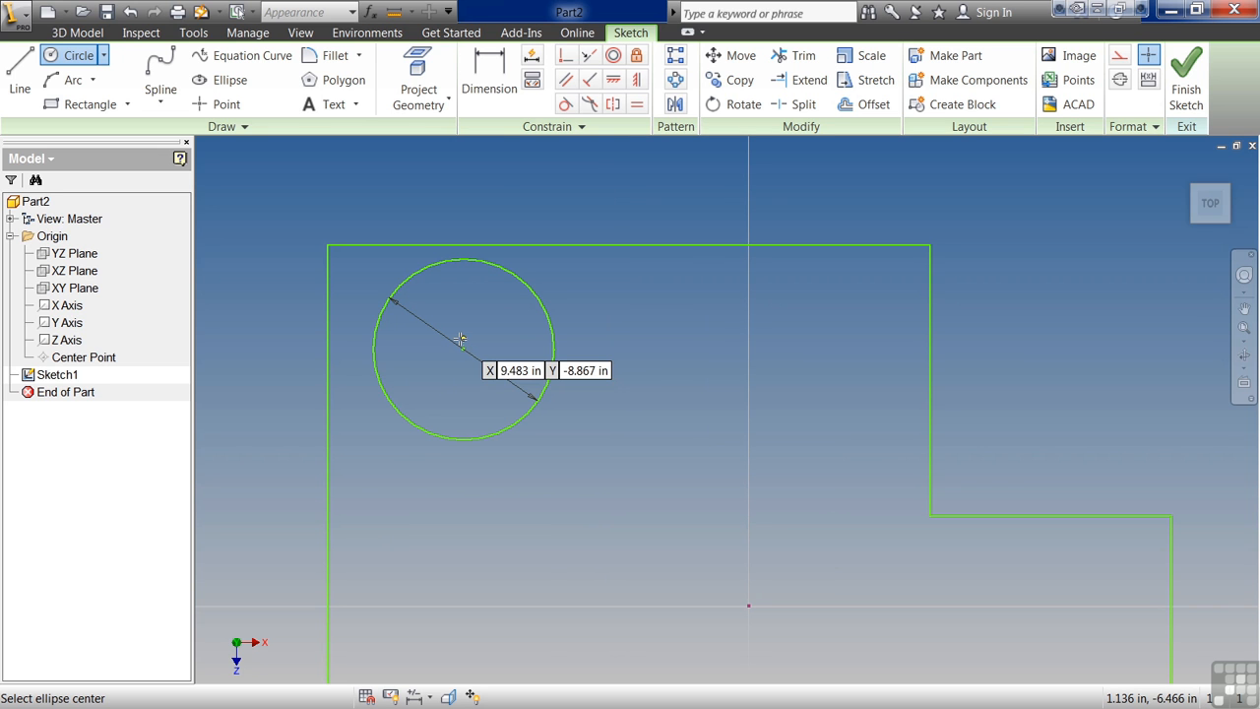
pyautogui.moveTo(463, 347)
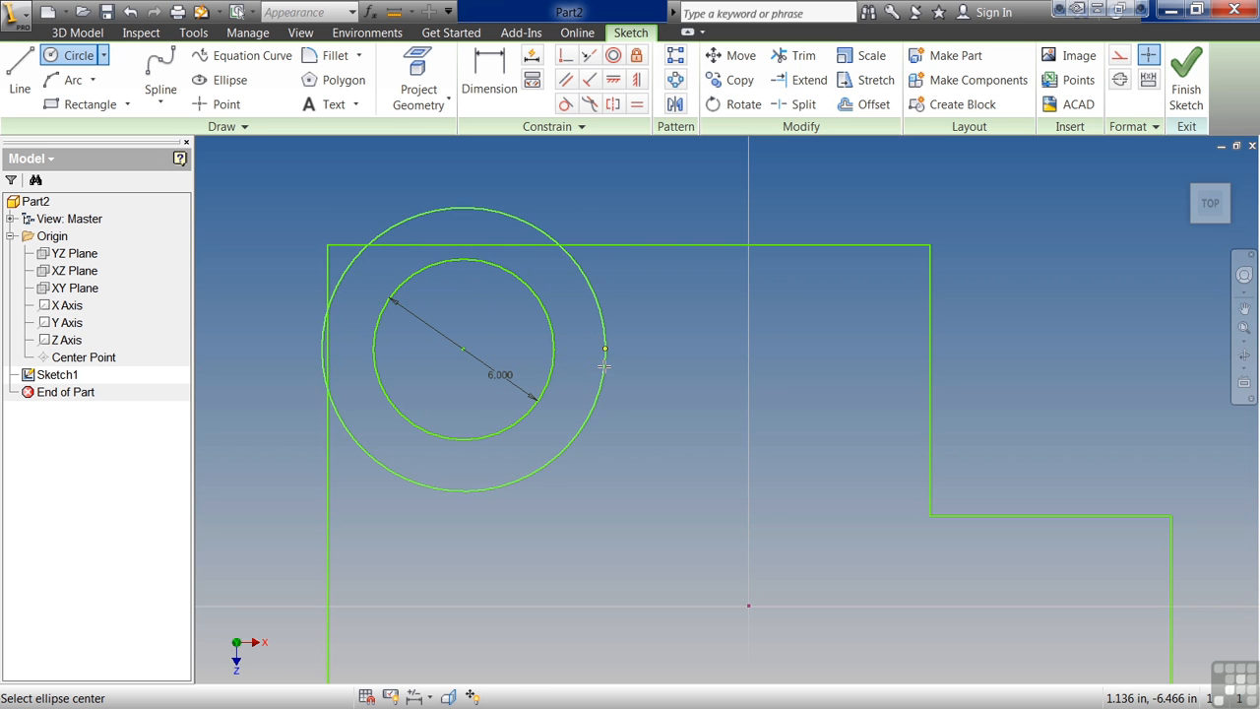
# - Dimension the gap between the two concentric circles and place it
pyautogui.click(489, 80)
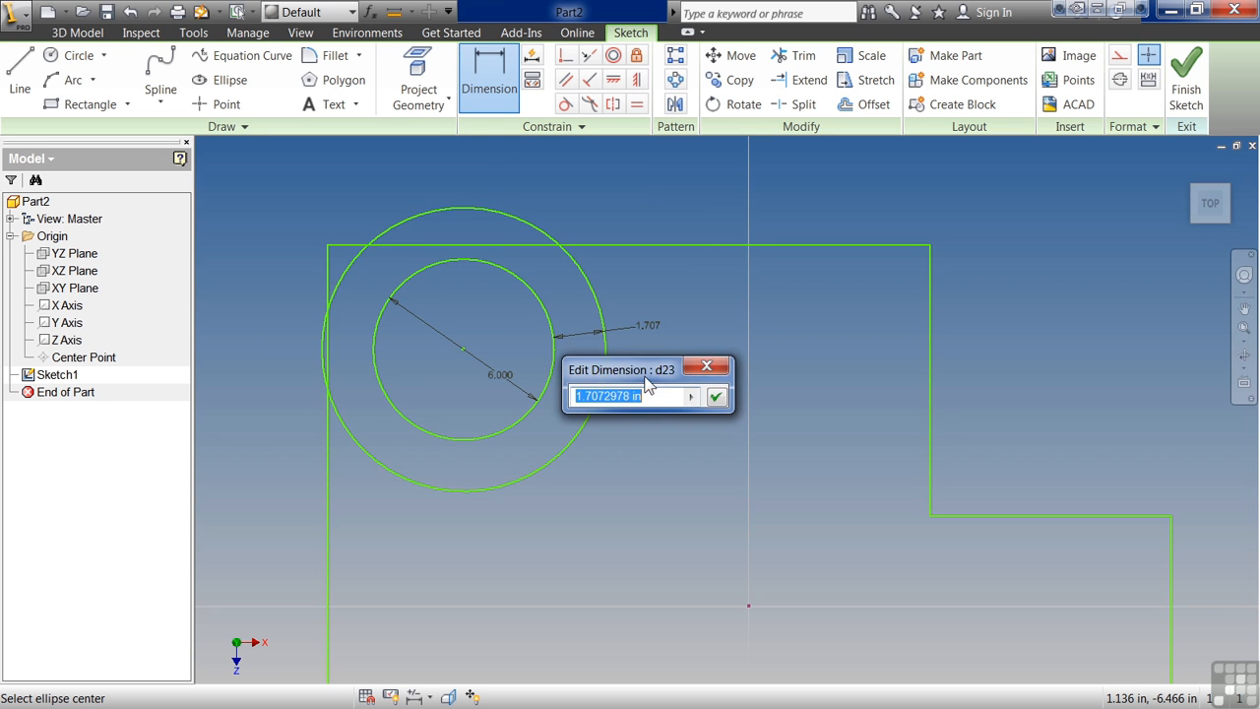
pyautogui.click(716, 395)
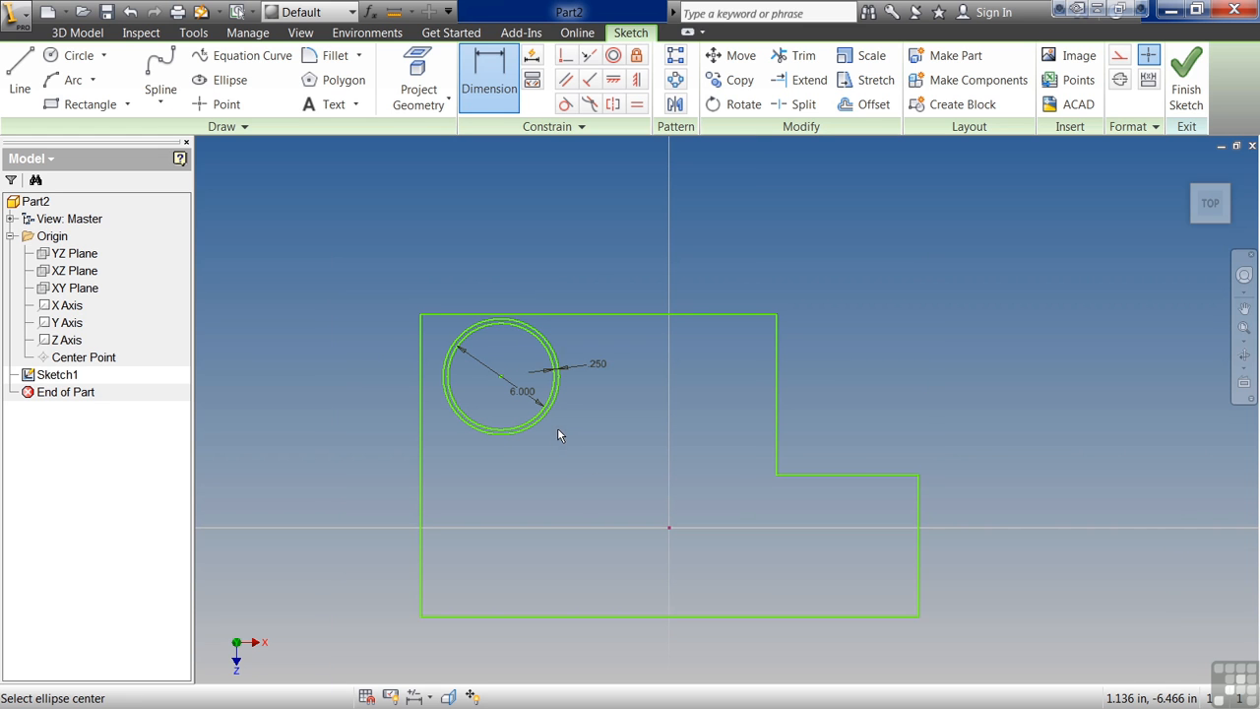
# - Pick the Circle tool again to draw the tangent circle in the lower-right leg
pyautogui.click(102, 54)
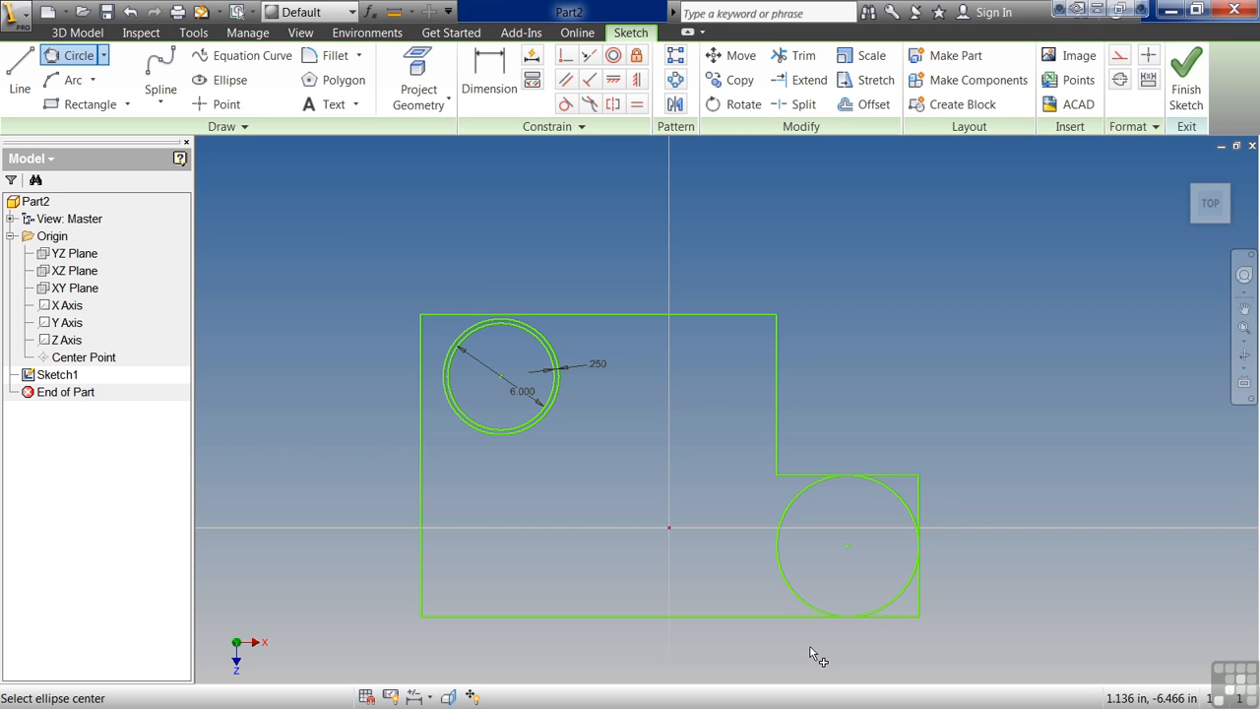
pyautogui.moveTo(724, 602)
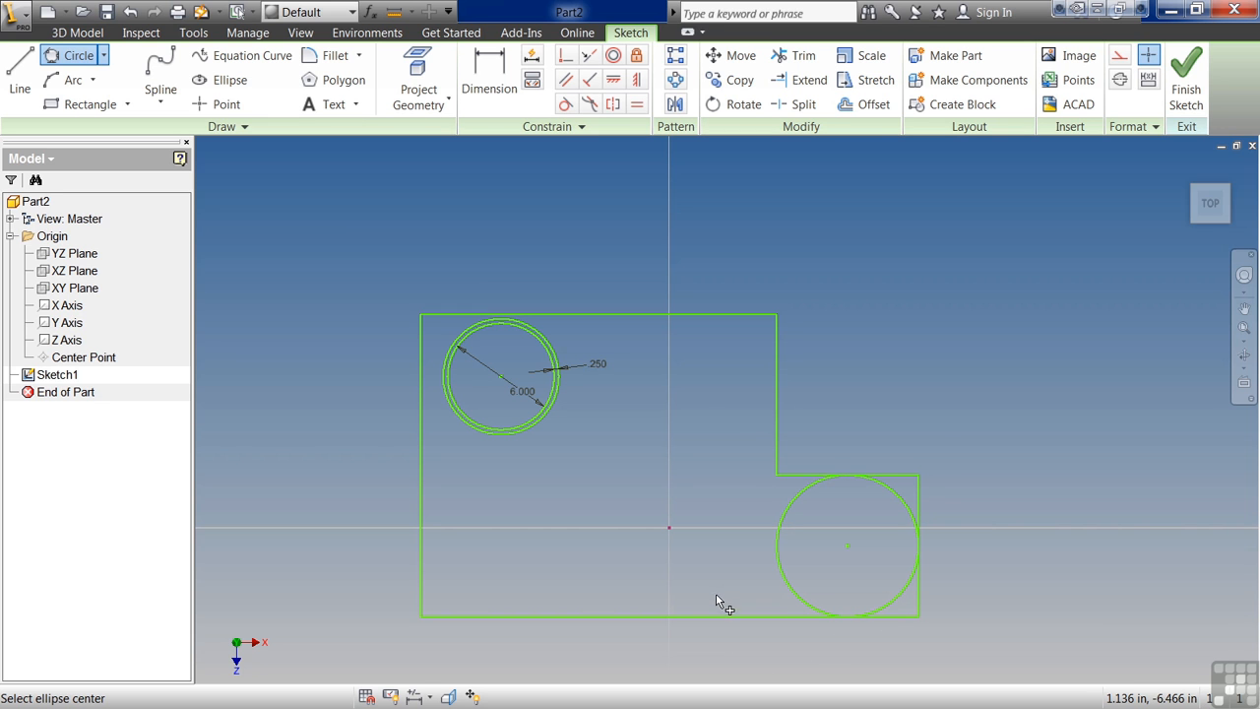
pyautogui.moveTo(689, 581)
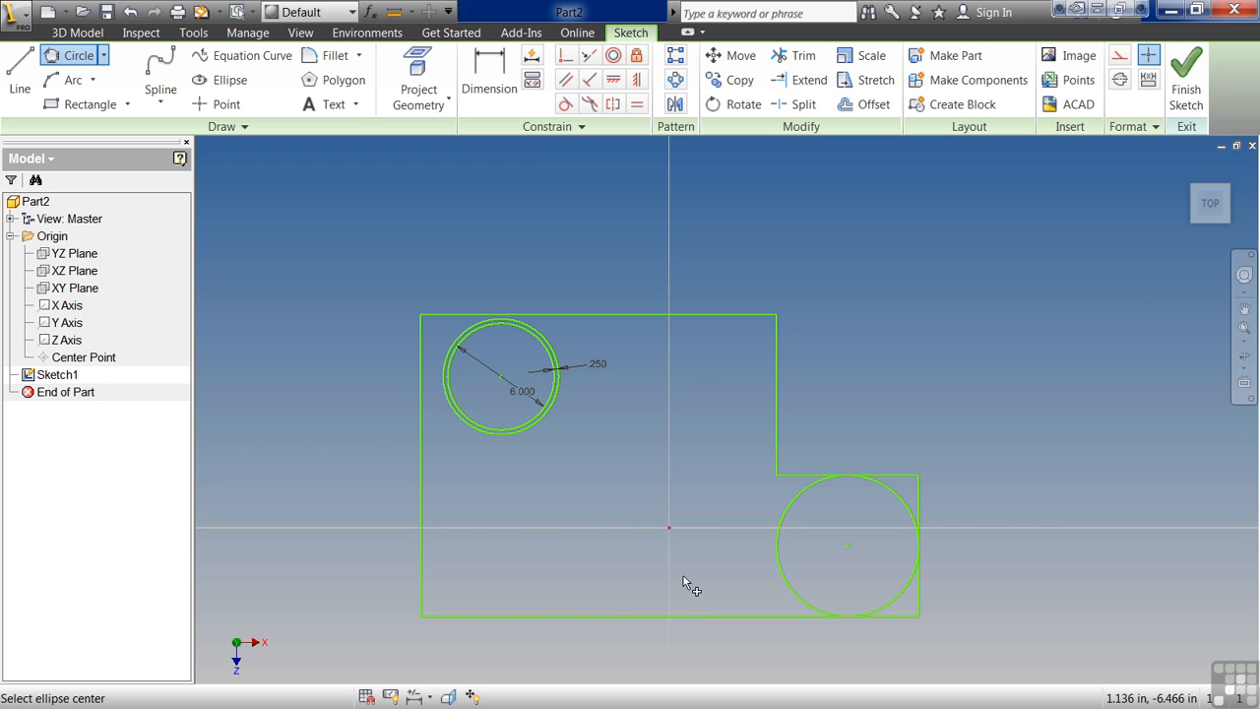
pyautogui.moveTo(686, 569)
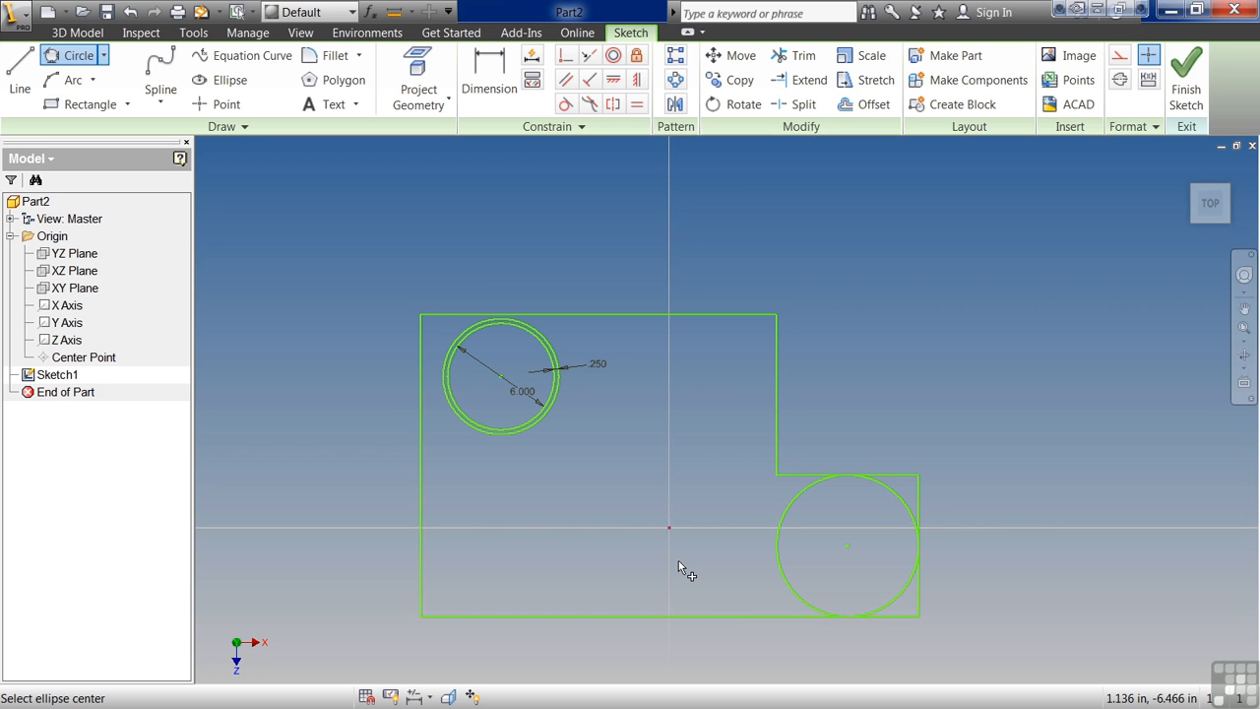
pyautogui.moveTo(689, 569)
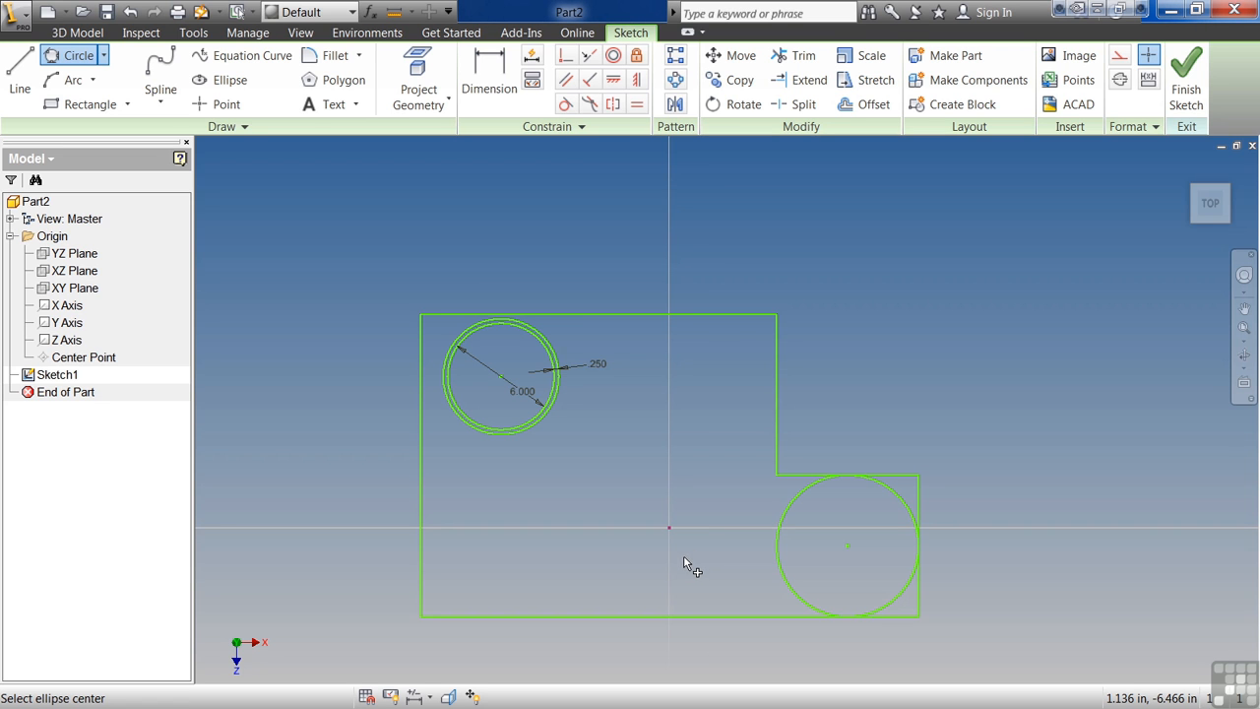
pyautogui.moveTo(590, 507)
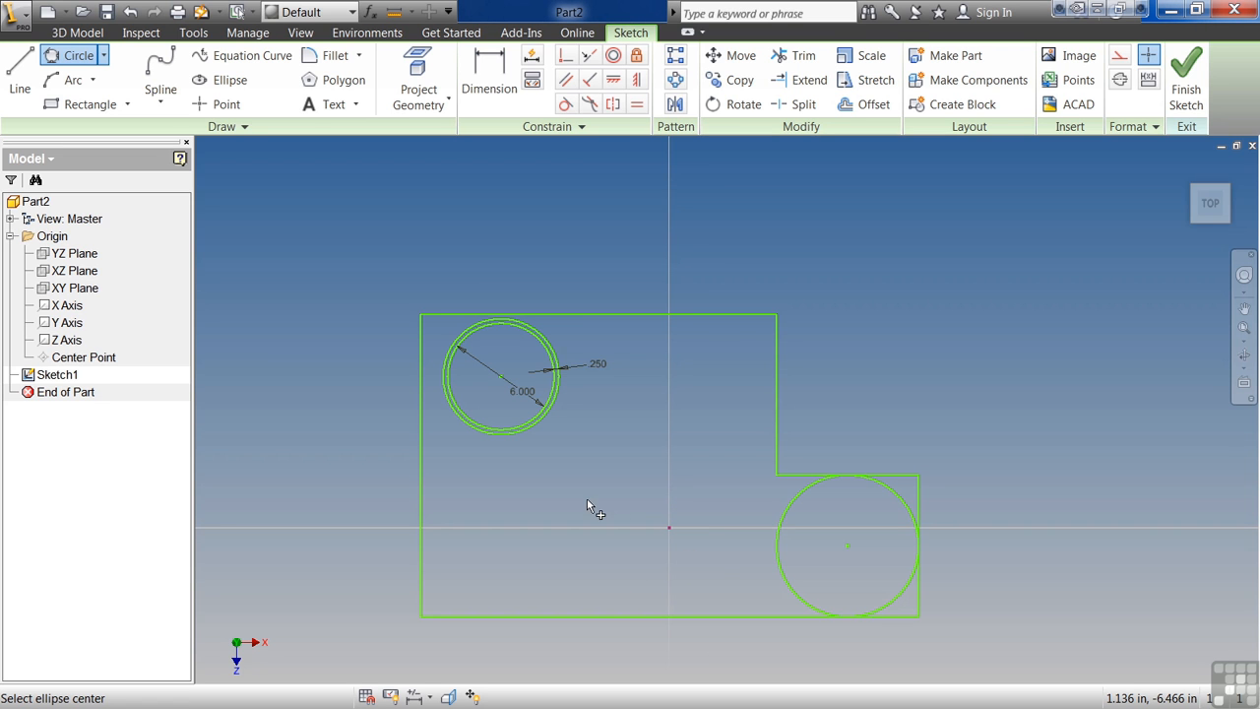
pyautogui.moveTo(919, 475)
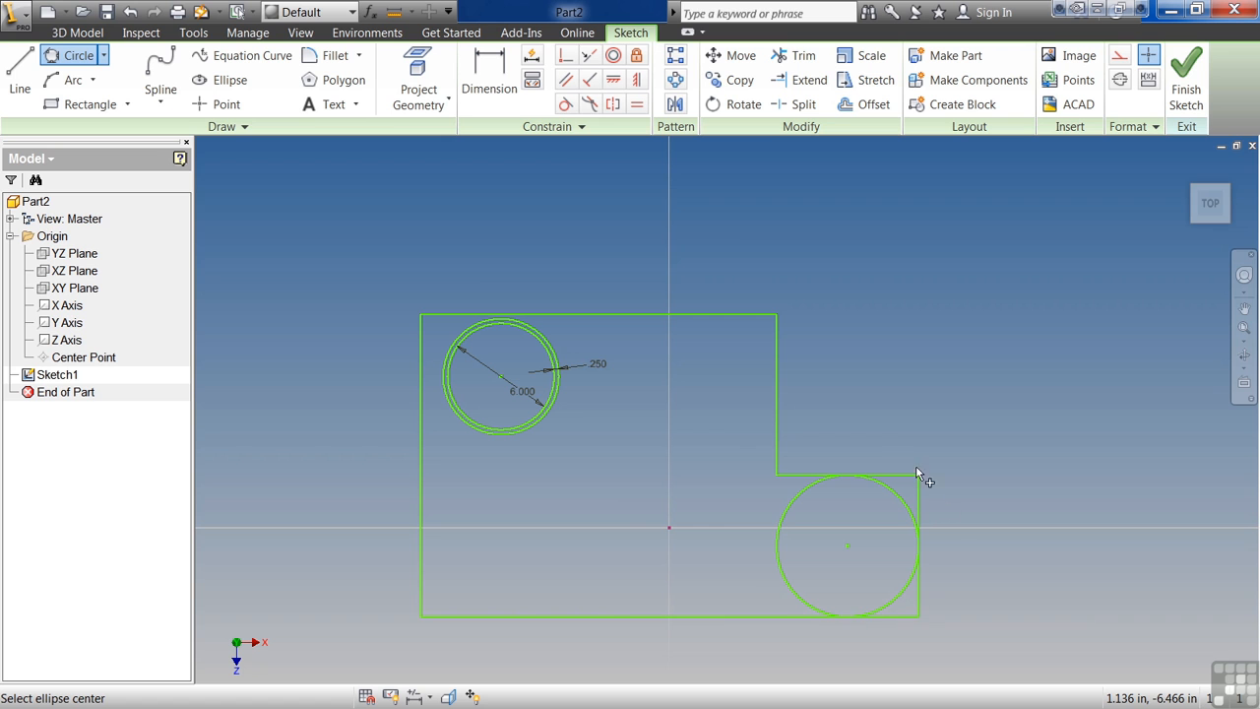
pyautogui.moveTo(334, 55)
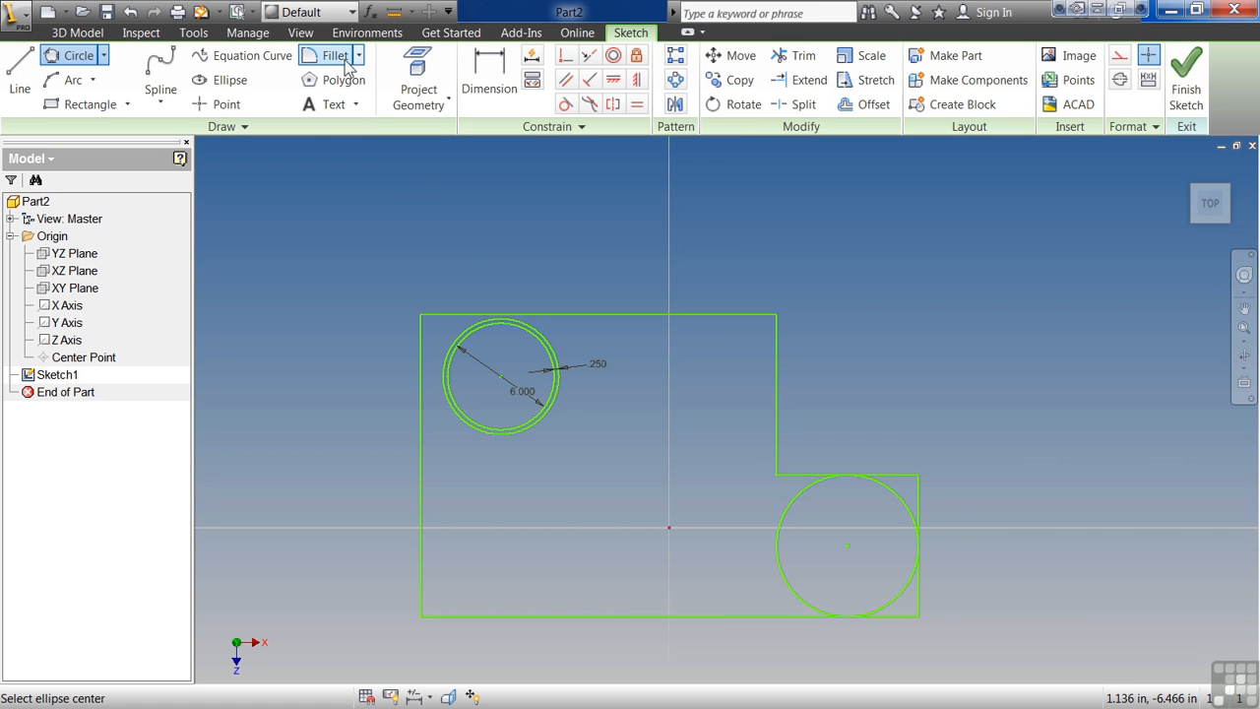
# - Start the 2D Fillet tool to round the profile's right end
pyautogui.click(333, 55)
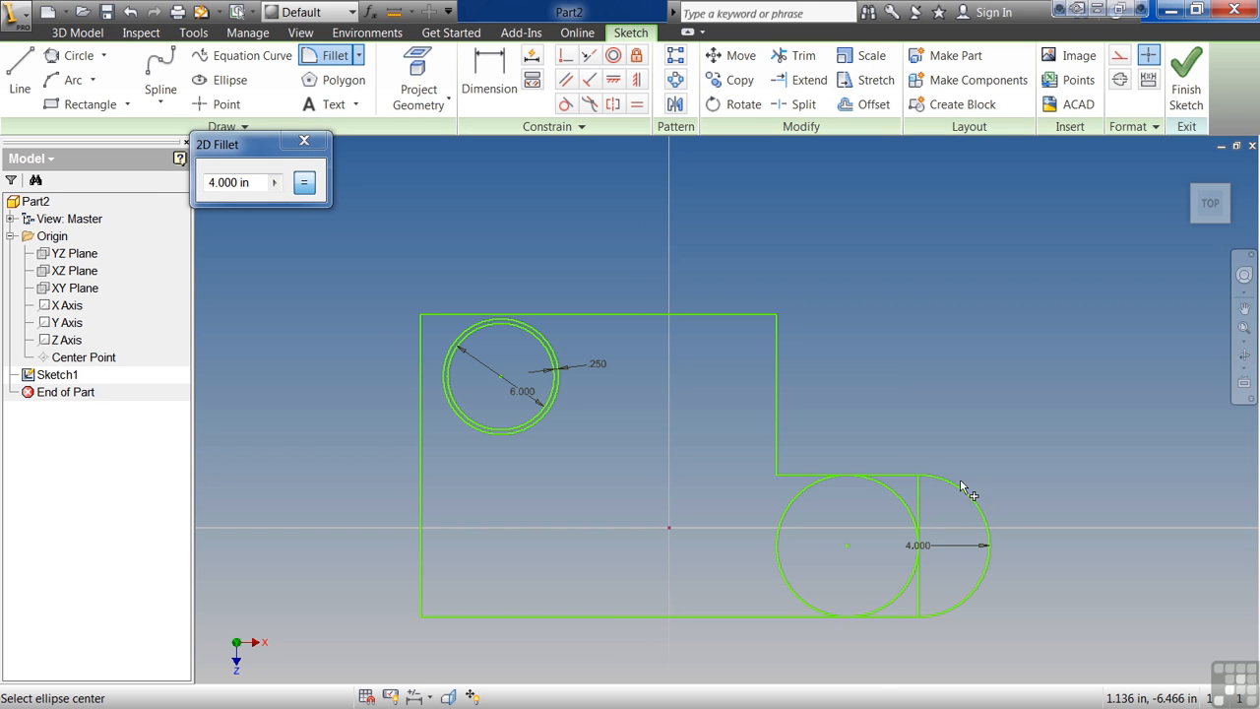
pyautogui.moveTo(856, 635)
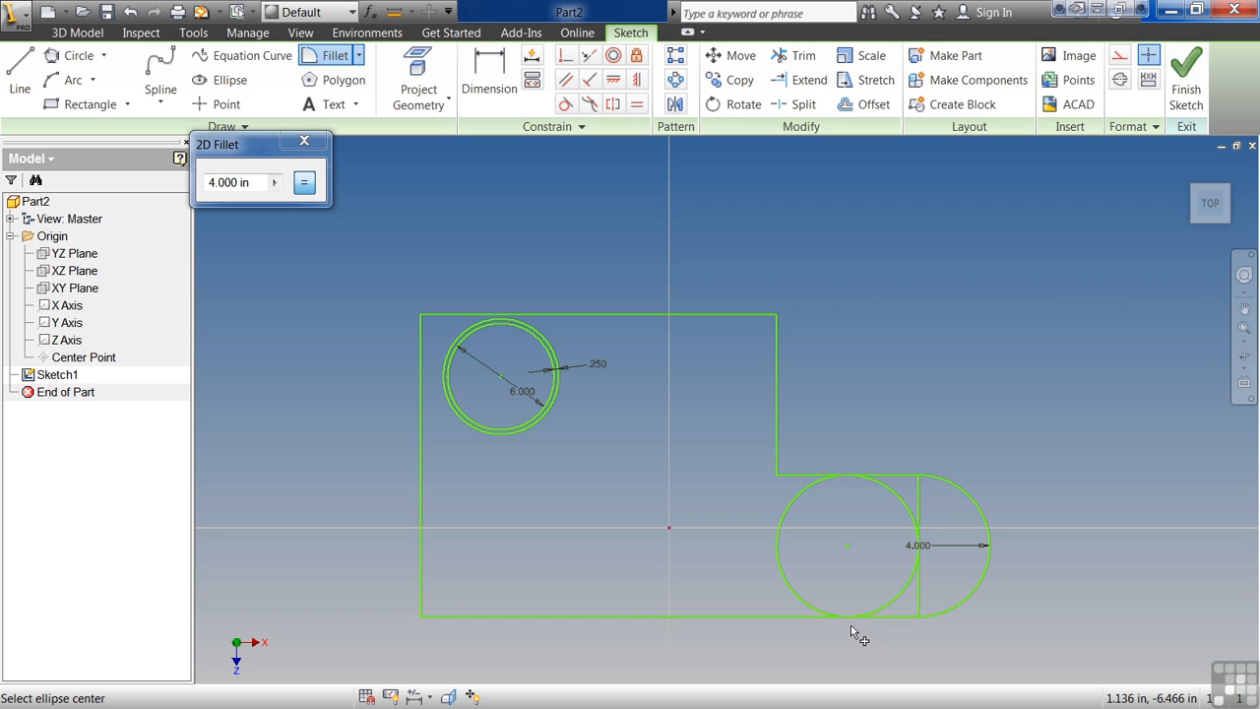
pyautogui.moveTo(289, 206)
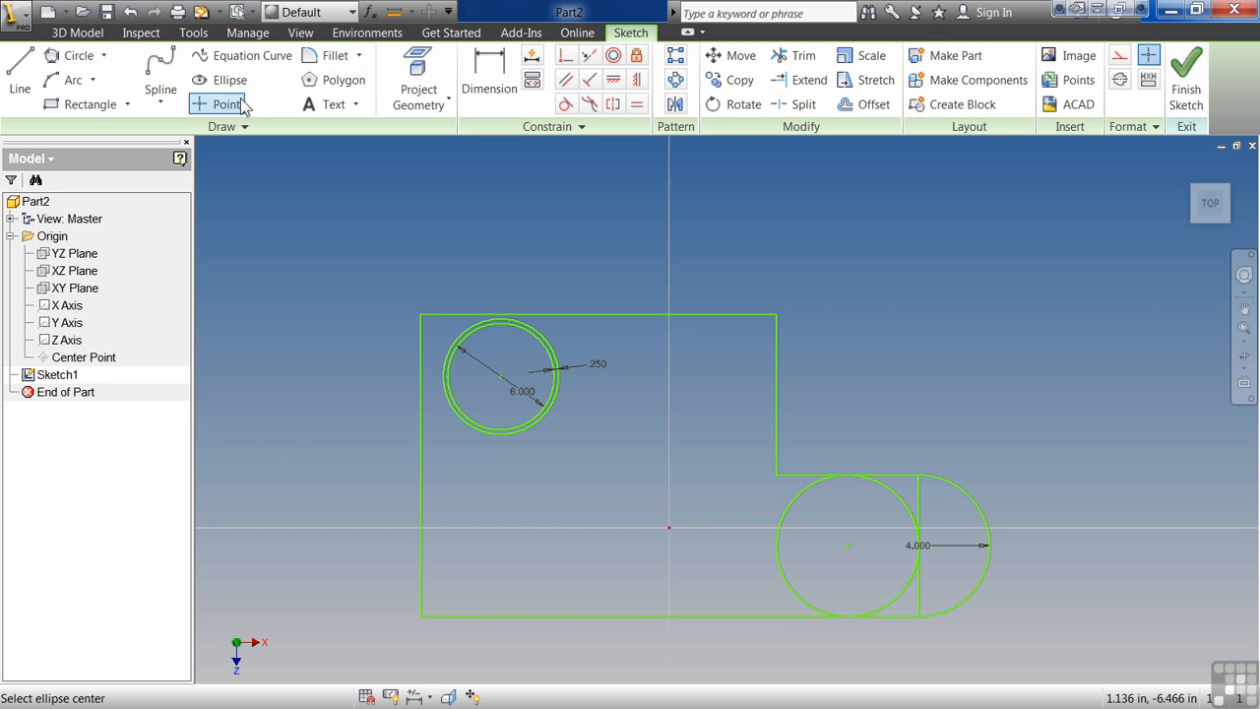
# - Choose the Ellipse tool for the horizontal ellipse above the profile
pyautogui.click(230, 78)
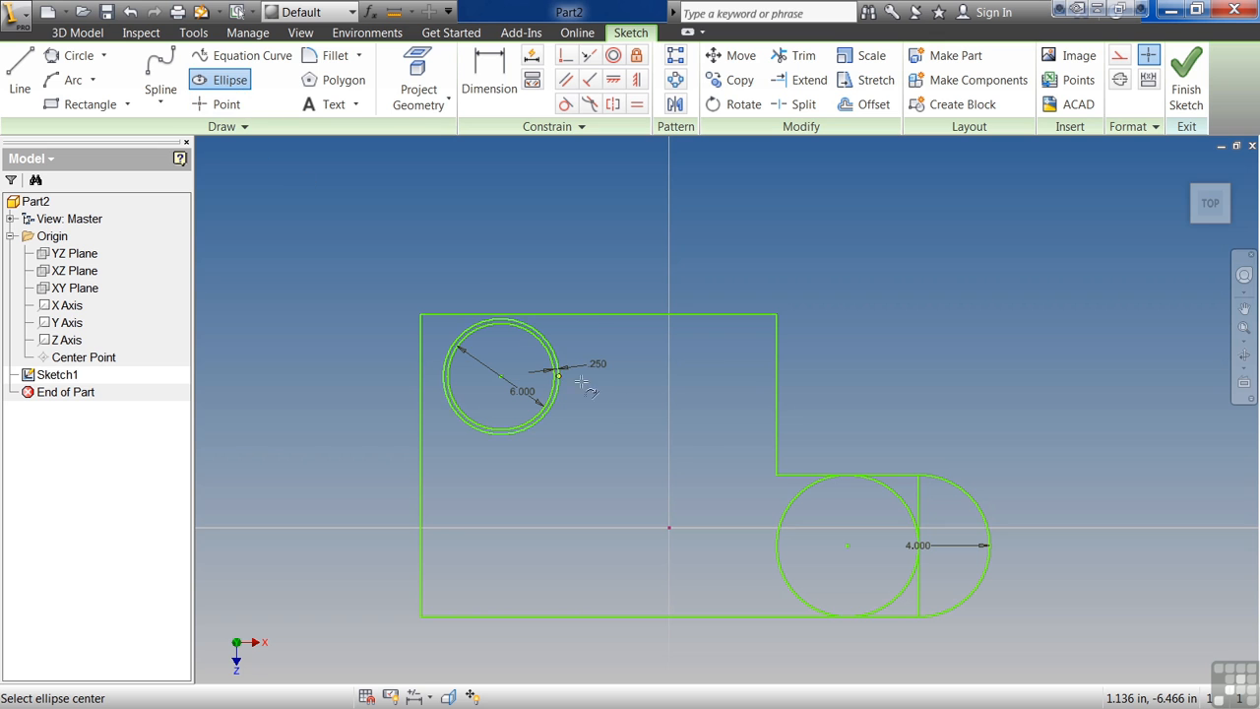
pyautogui.moveTo(923, 274)
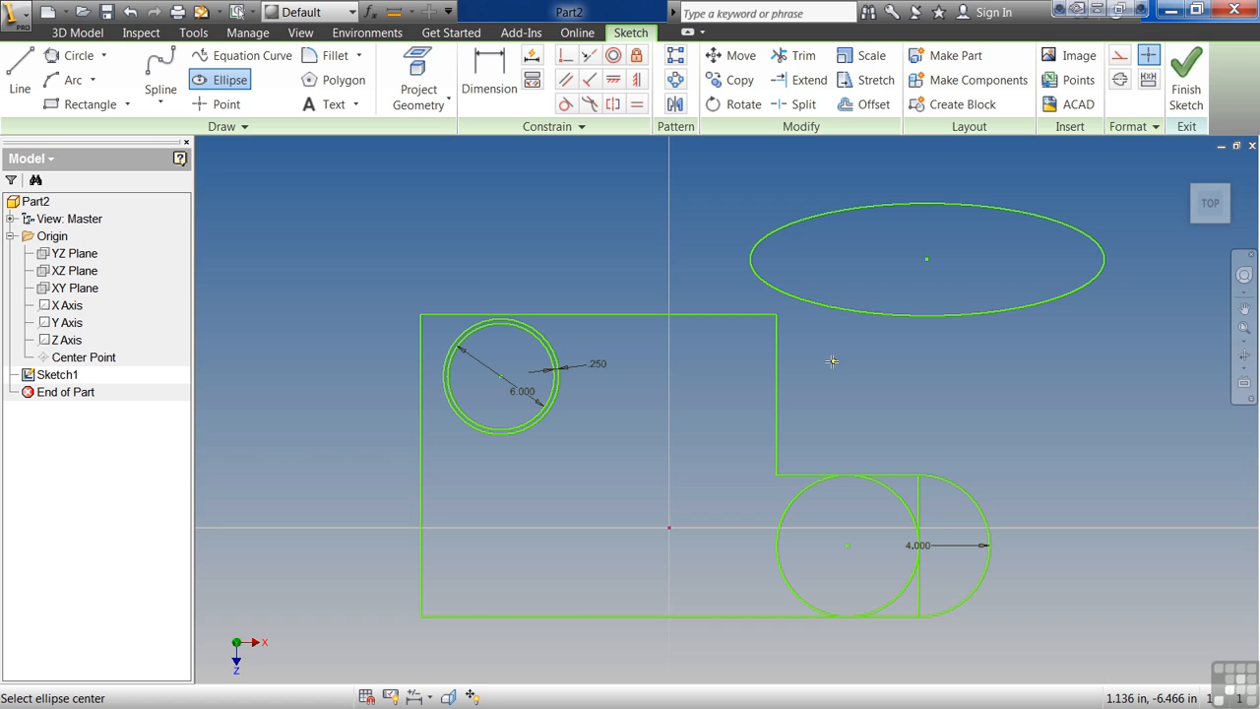
pyautogui.moveTo(802, 347)
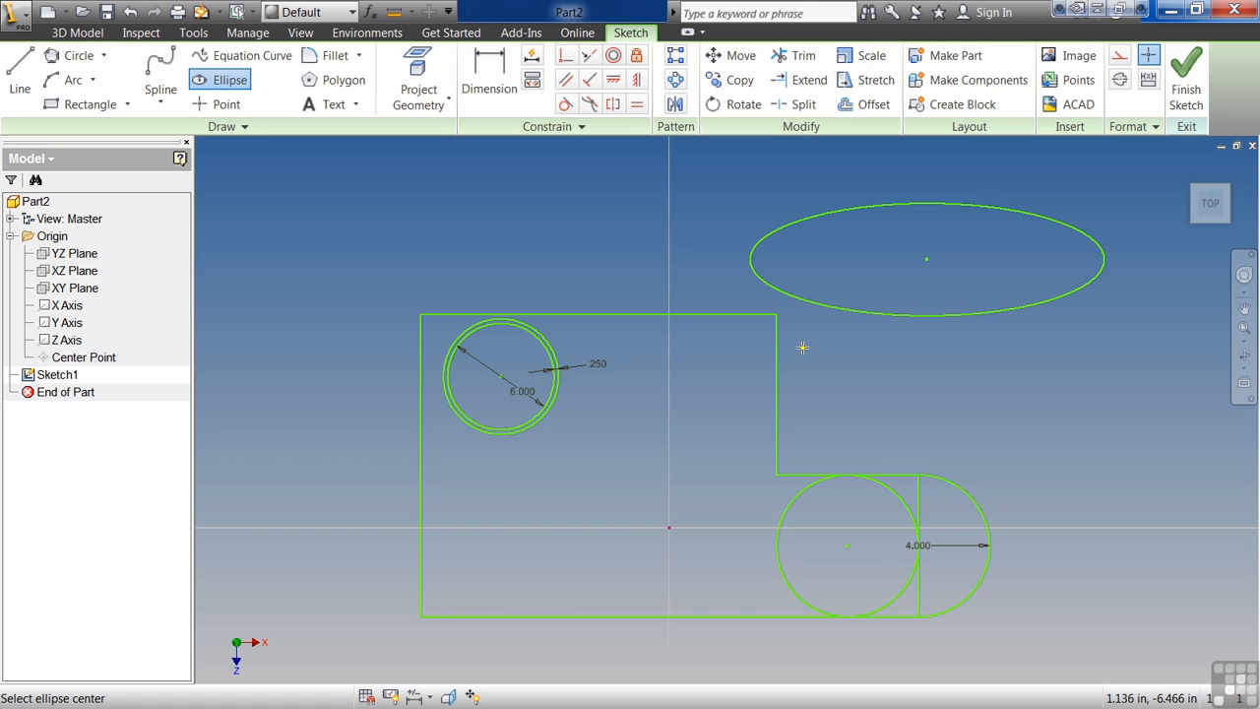
pyautogui.moveTo(849, 133)
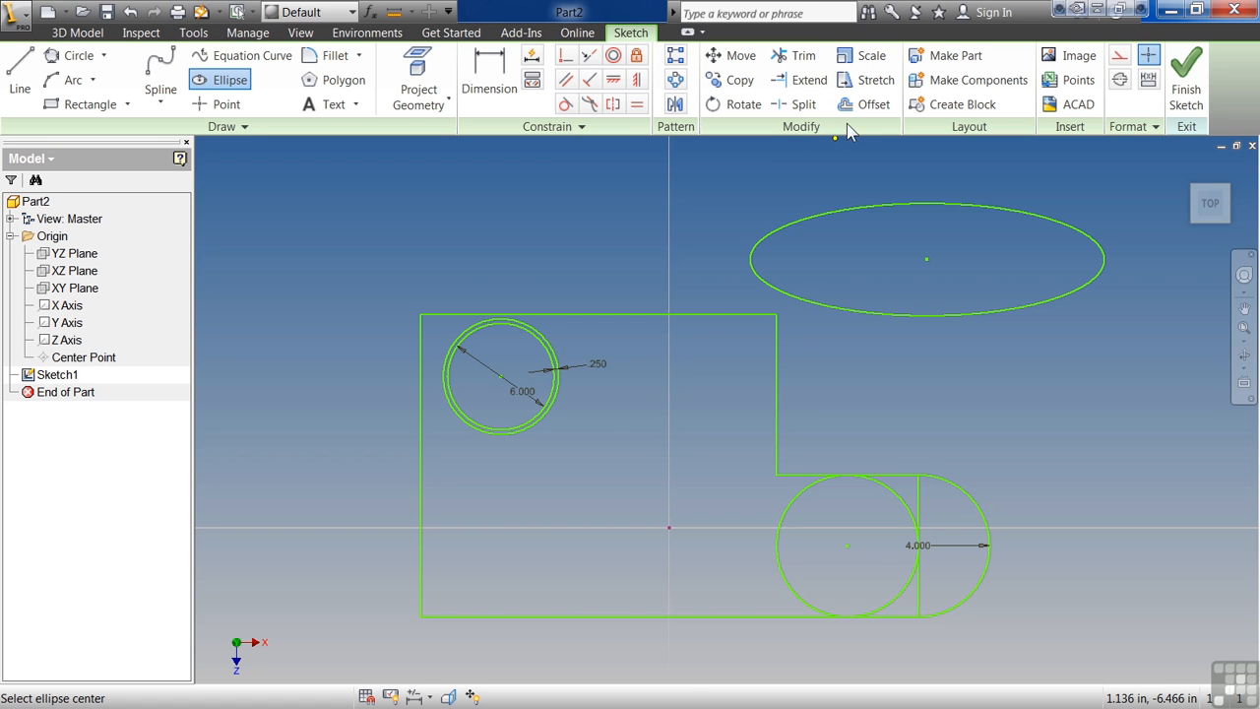
pyautogui.moveTo(875, 105)
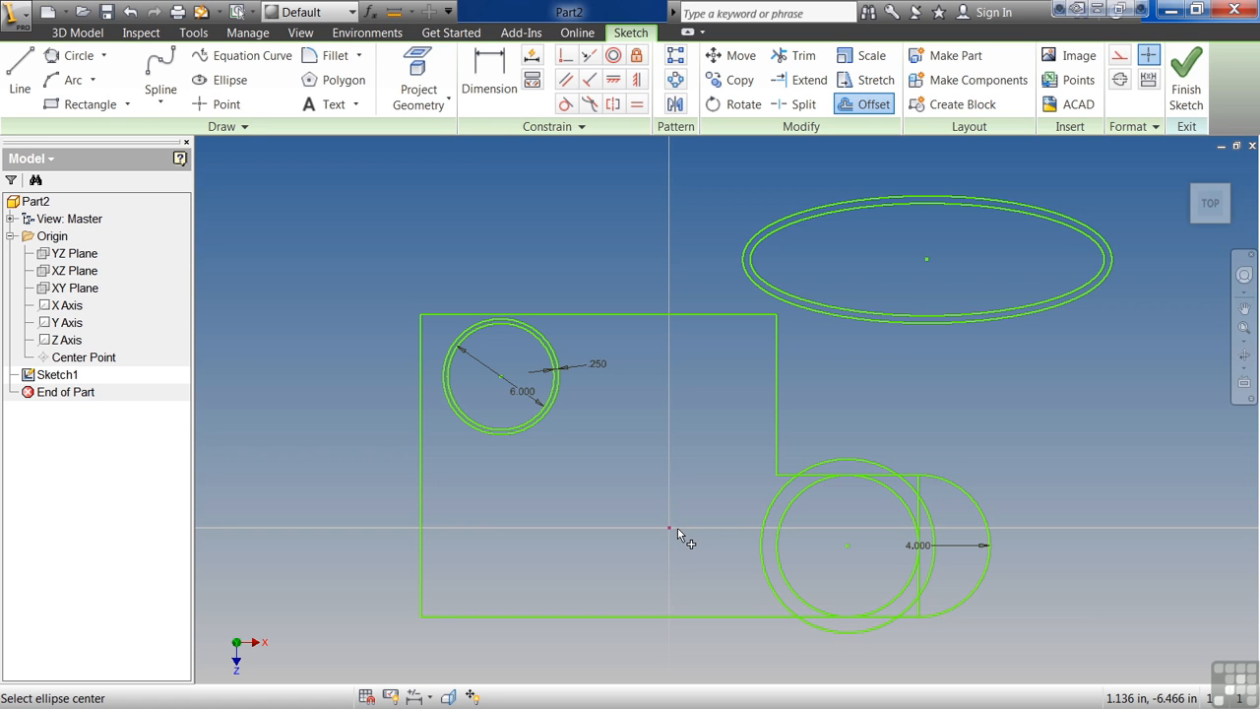
pyautogui.moveTo(687, 532)
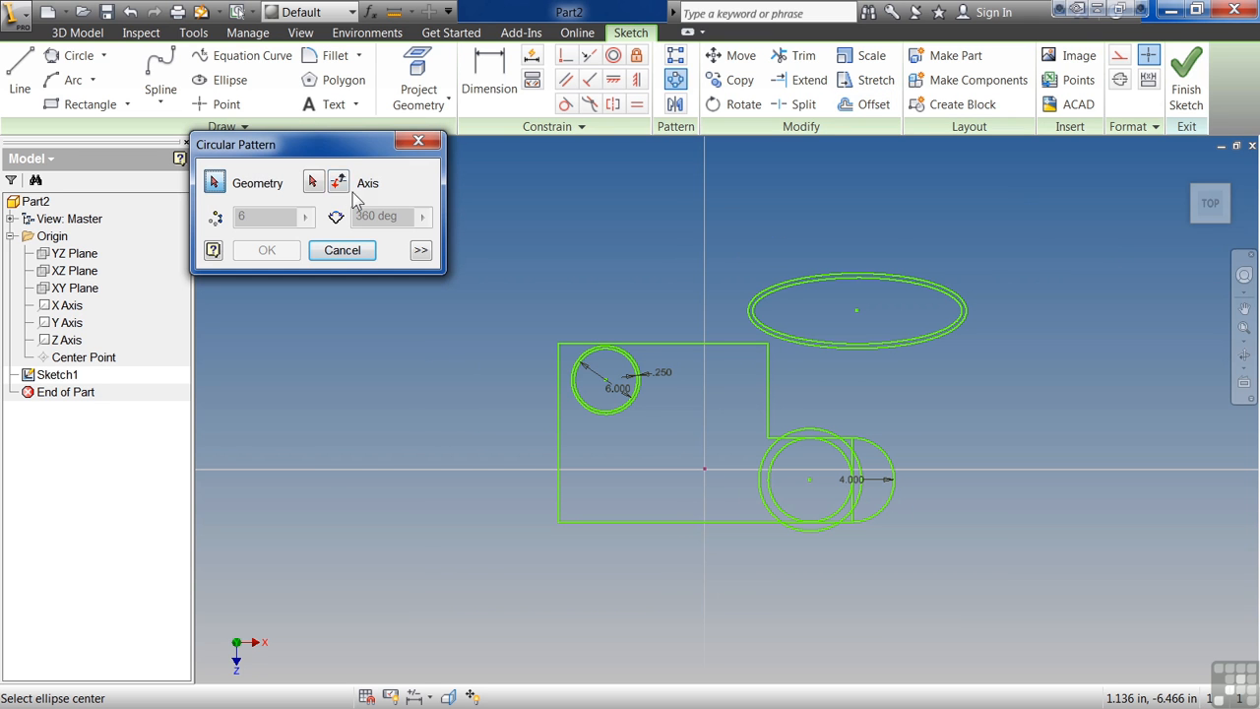
# - Pick the origin as the pattern axis and accept six copies over 360 degrees
pyautogui.click(606, 379)
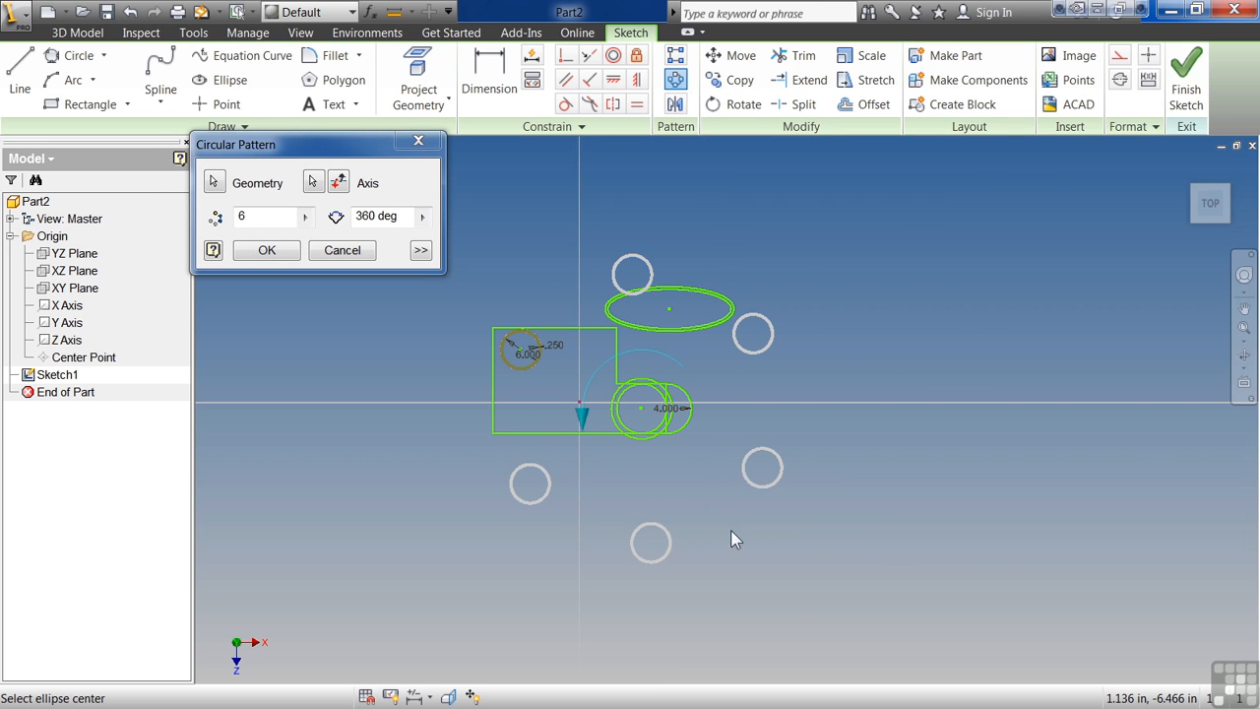
pyautogui.moveTo(677, 521)
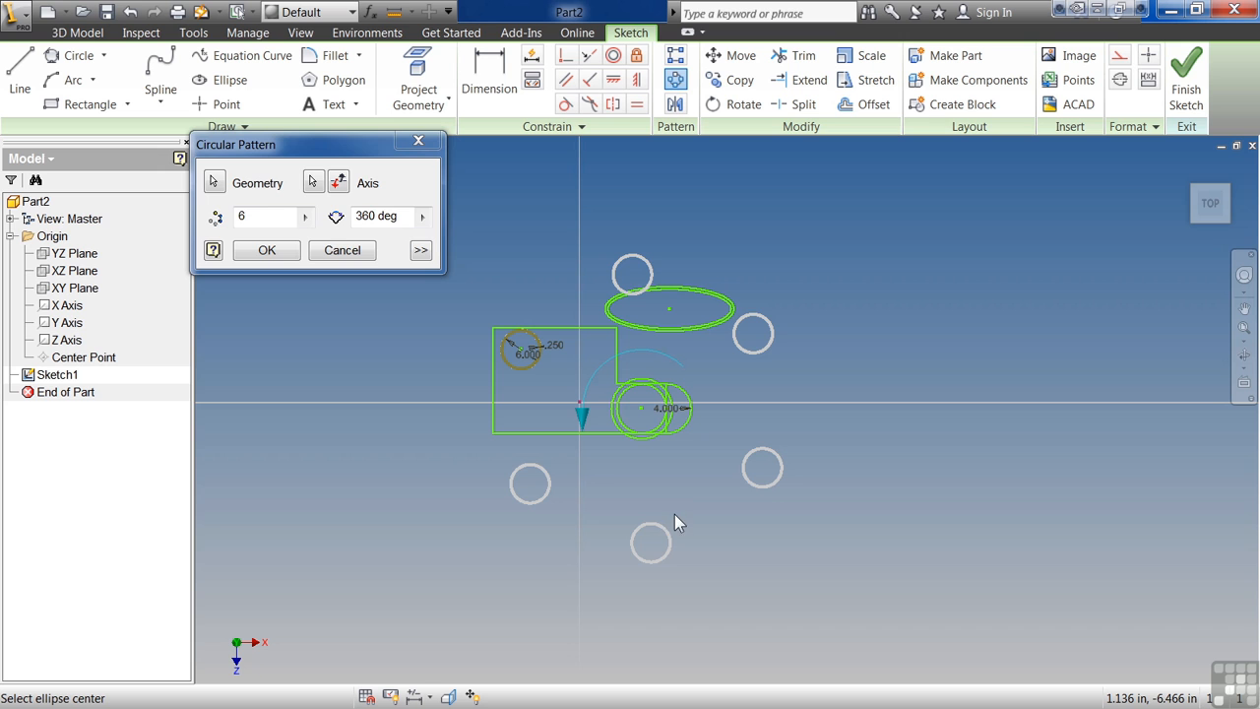
pyautogui.click(266, 249)
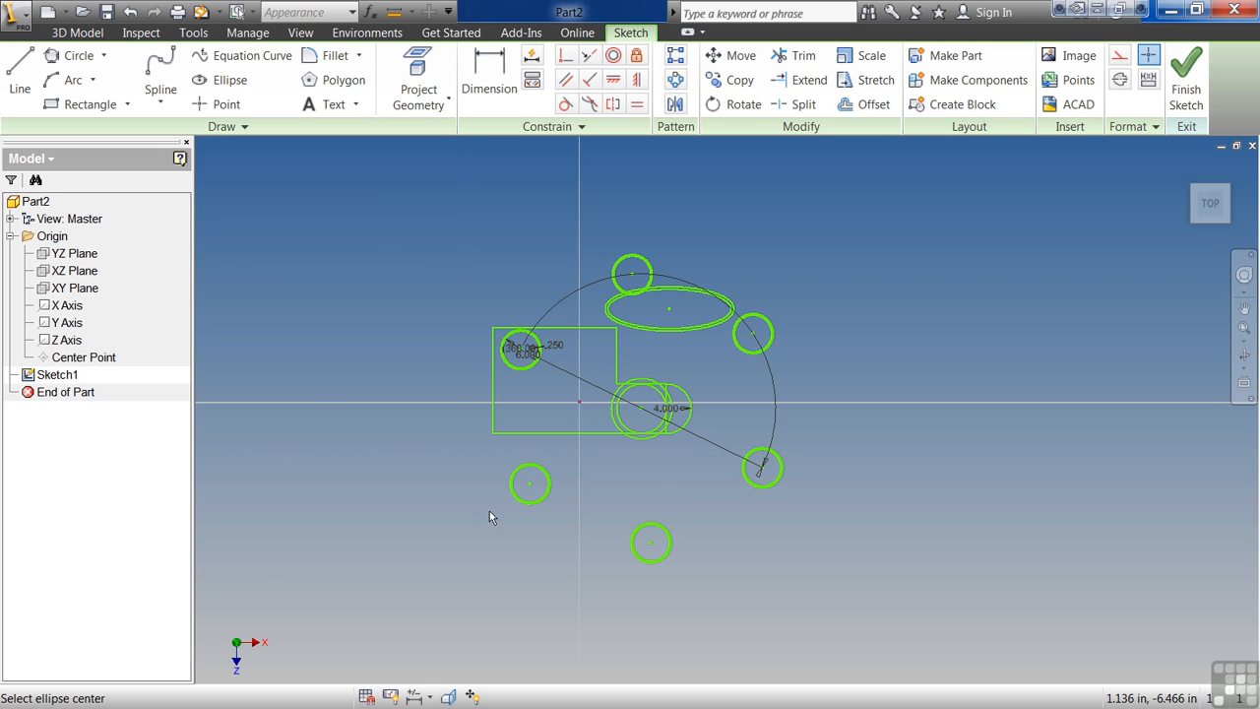
pyautogui.moveTo(560, 549)
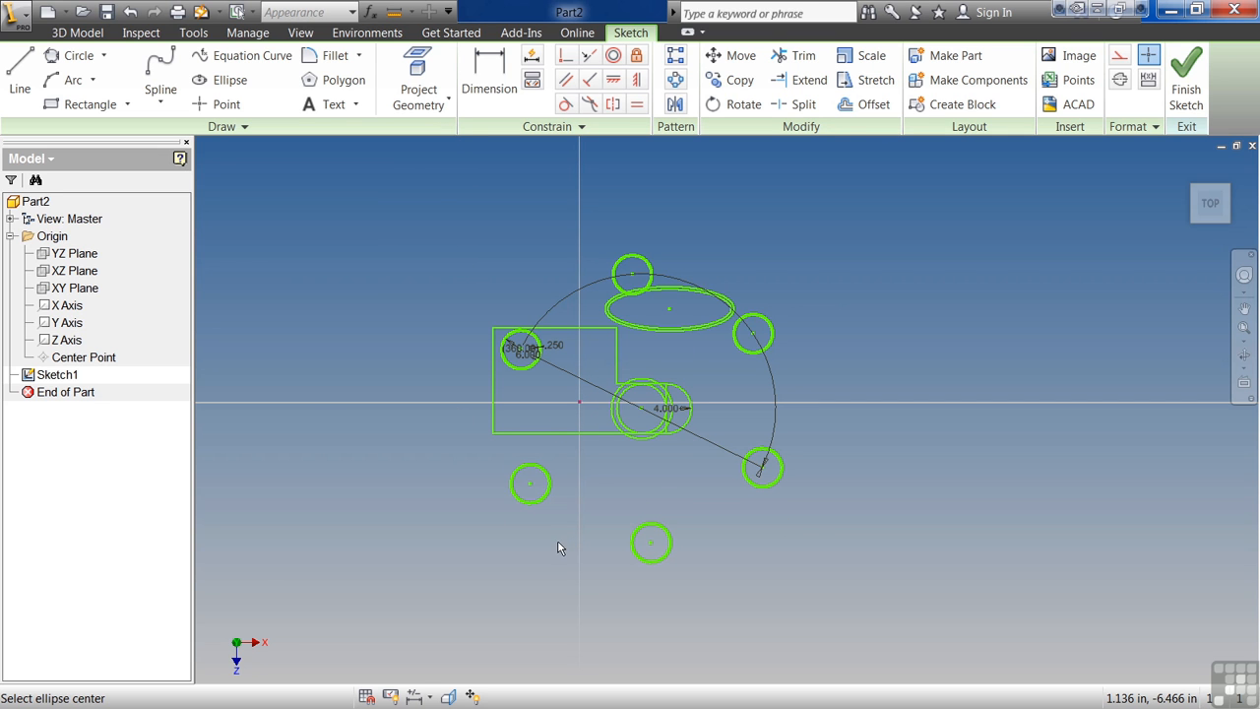
pyautogui.moveTo(367, 32)
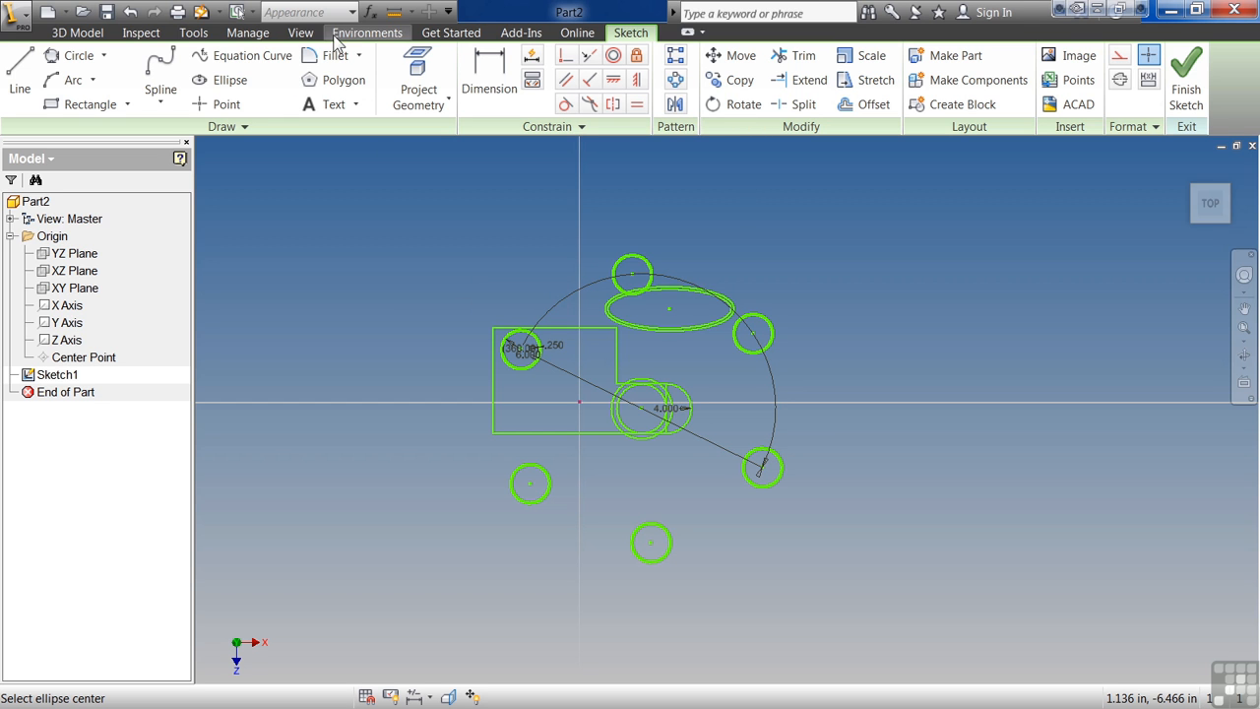
pyautogui.click(131, 11)
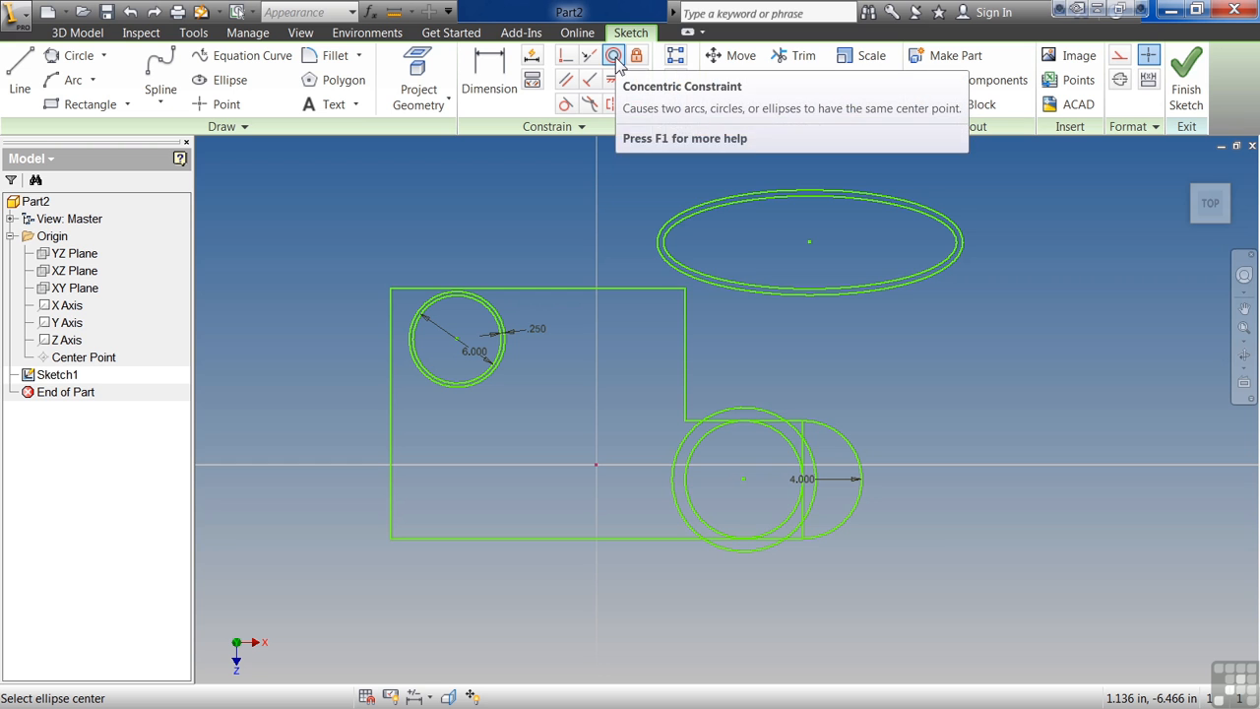
pyautogui.moveTo(614, 402)
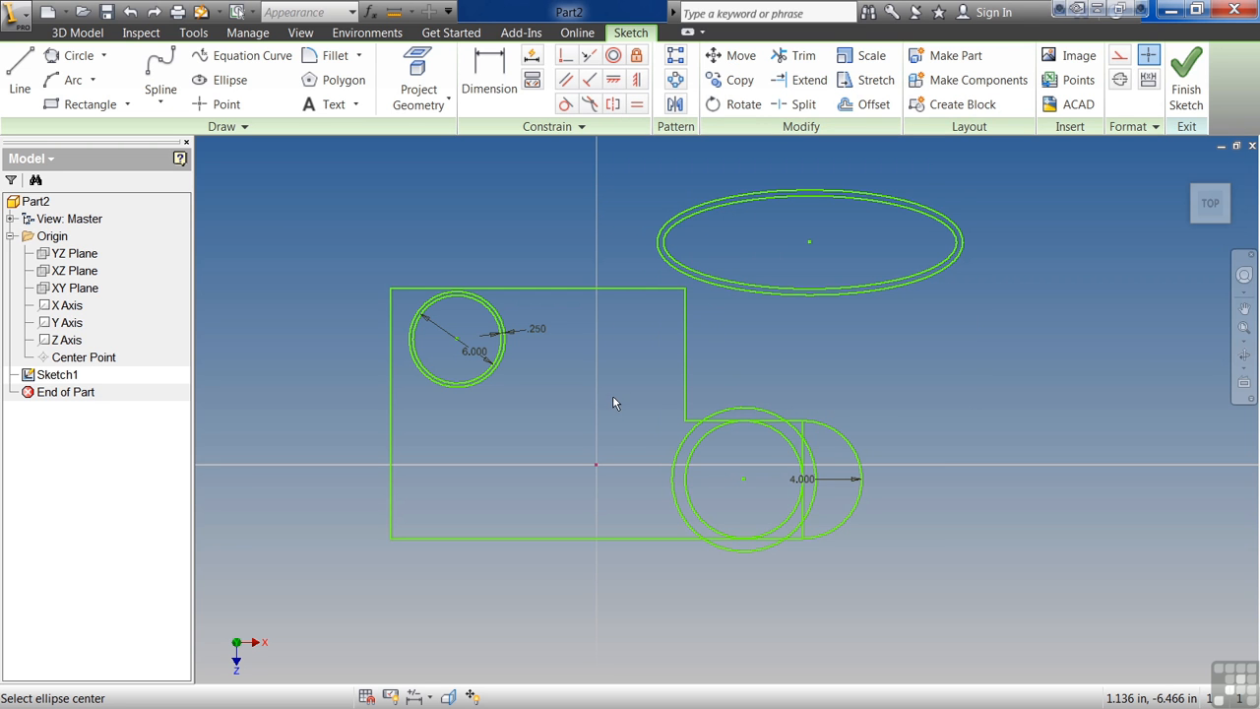
pyautogui.moveTo(671, 515)
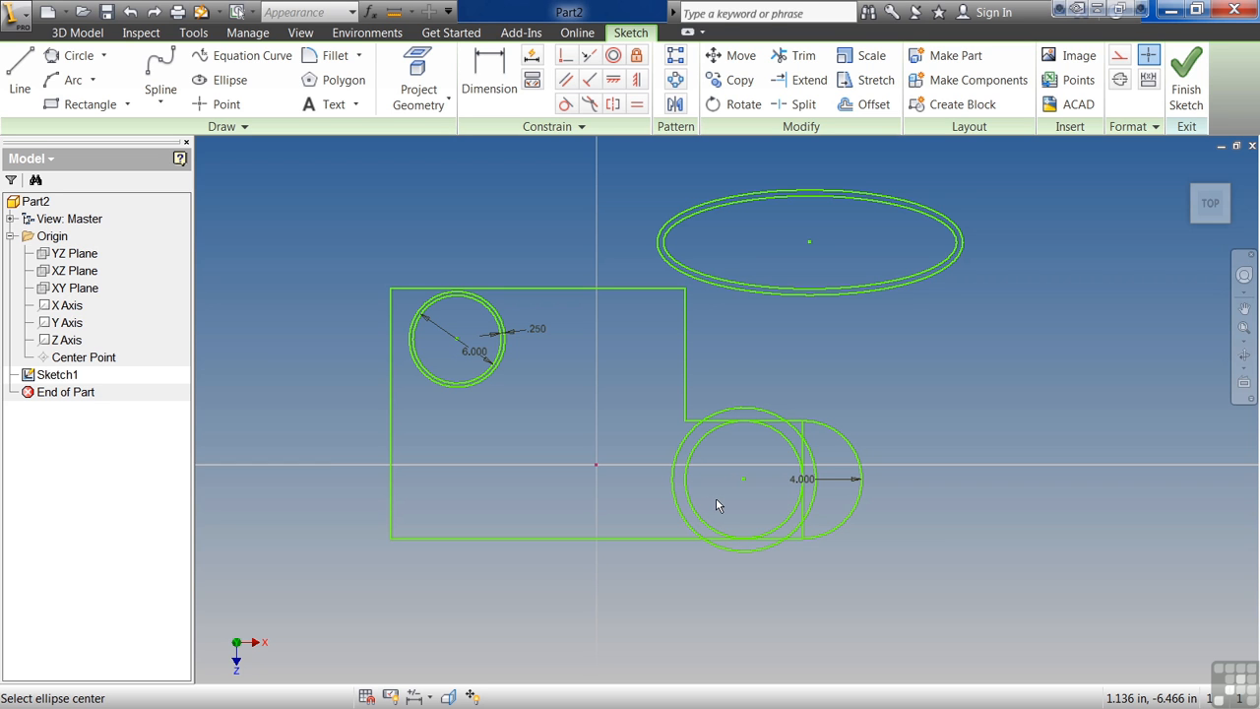
pyautogui.moveTo(746, 492)
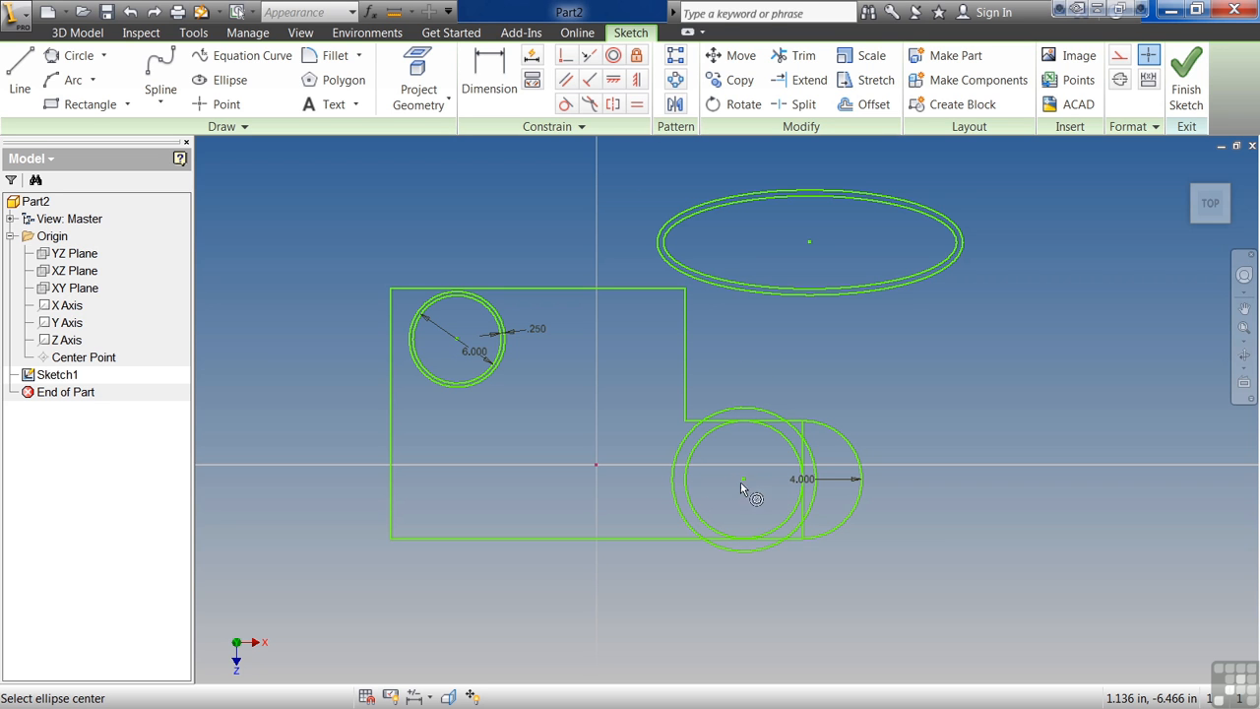